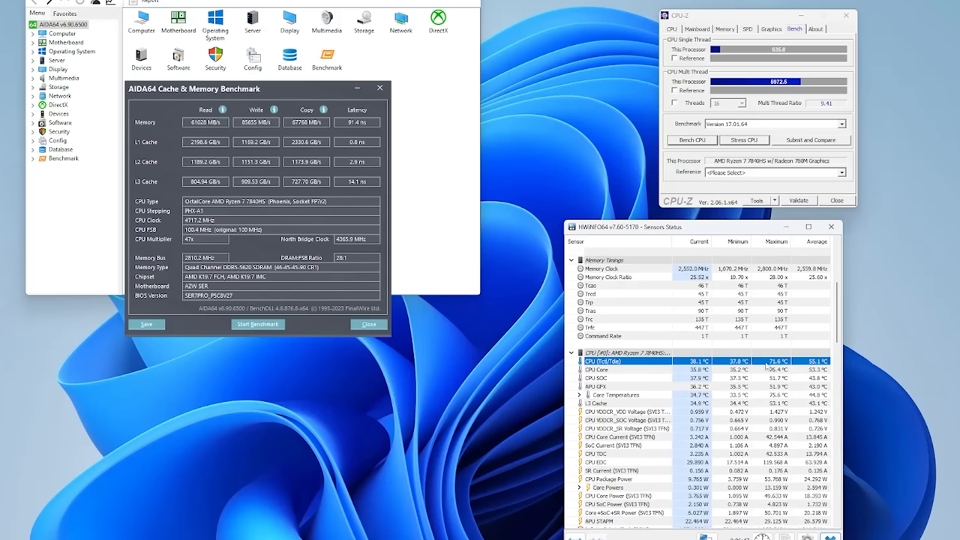
left_click(596, 369)
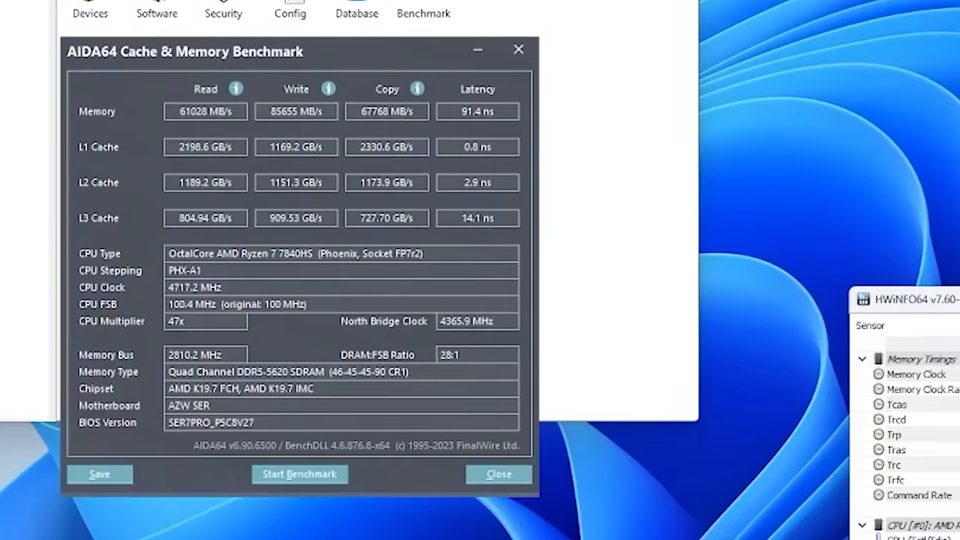
mouse_move(829, 313)
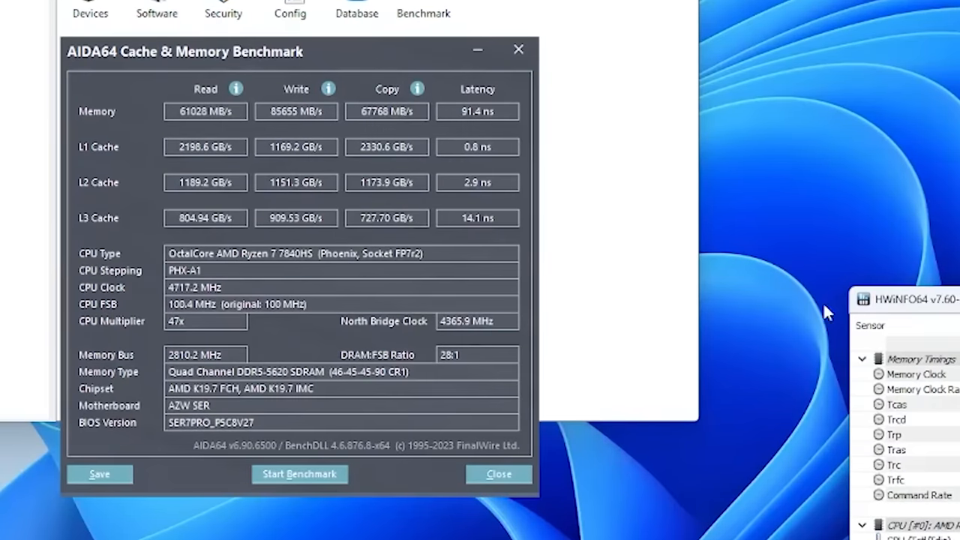